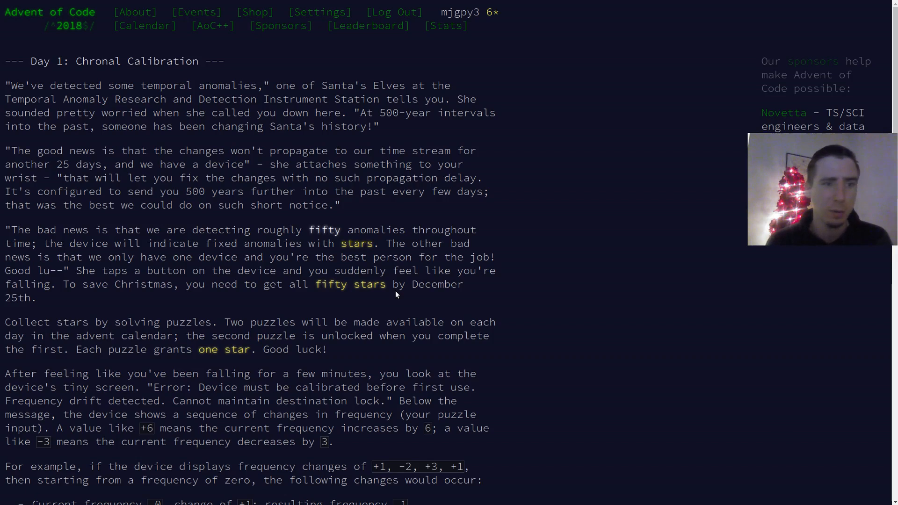
mouse_move(507, 241)
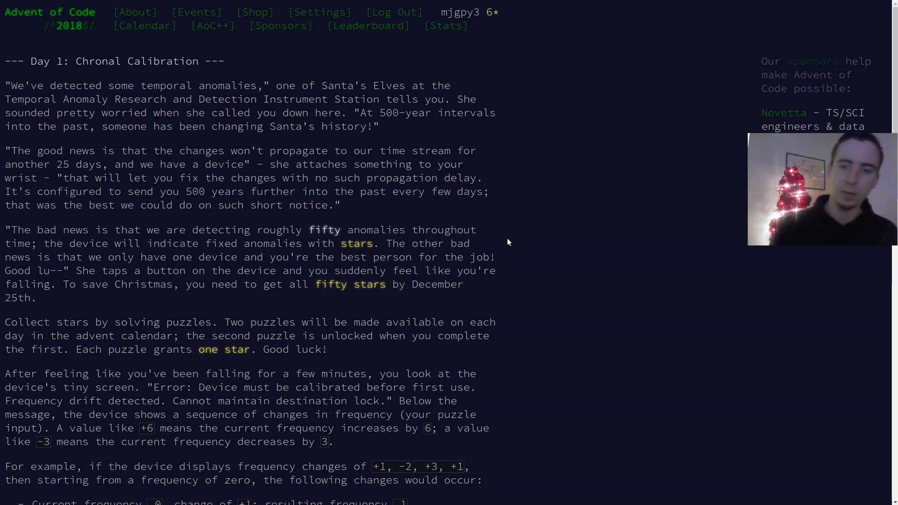
mouse_move(528, 238)
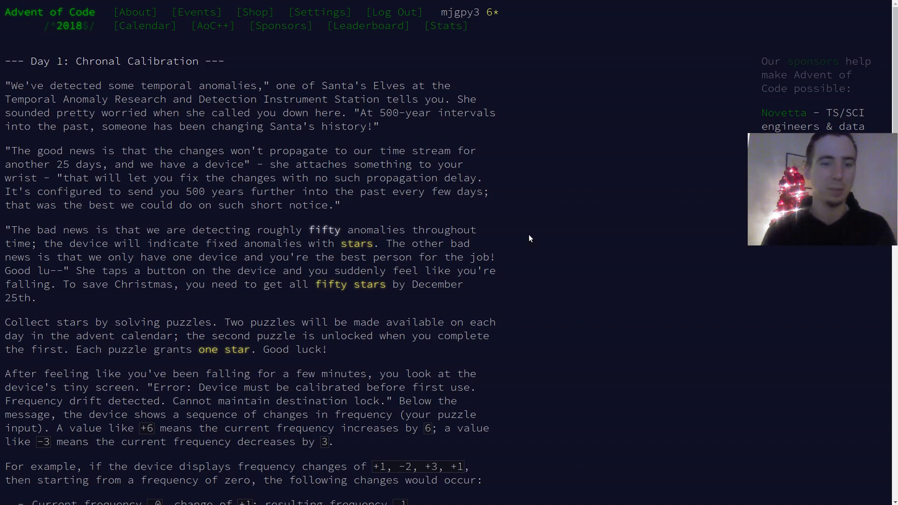
Scroll through the buffer and paste the puzzle input list of frequency changes
scroll(down, 3)
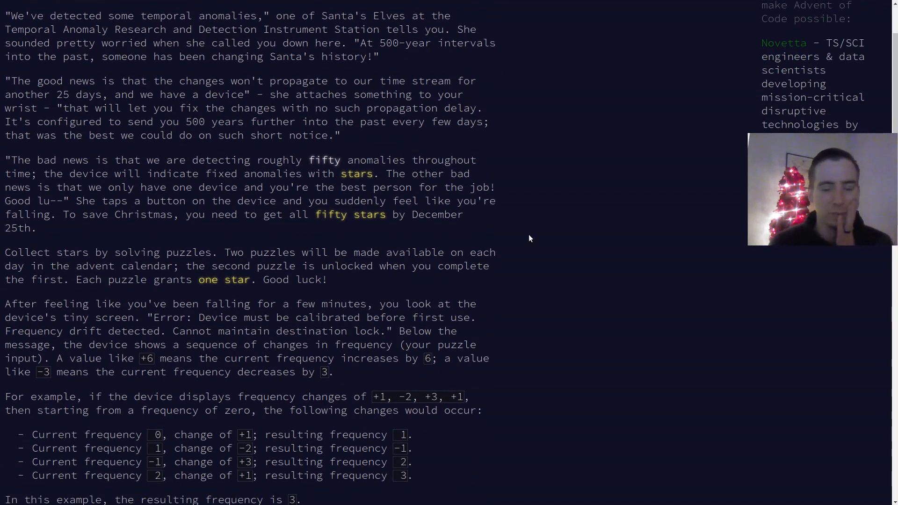
scroll(down, 3)
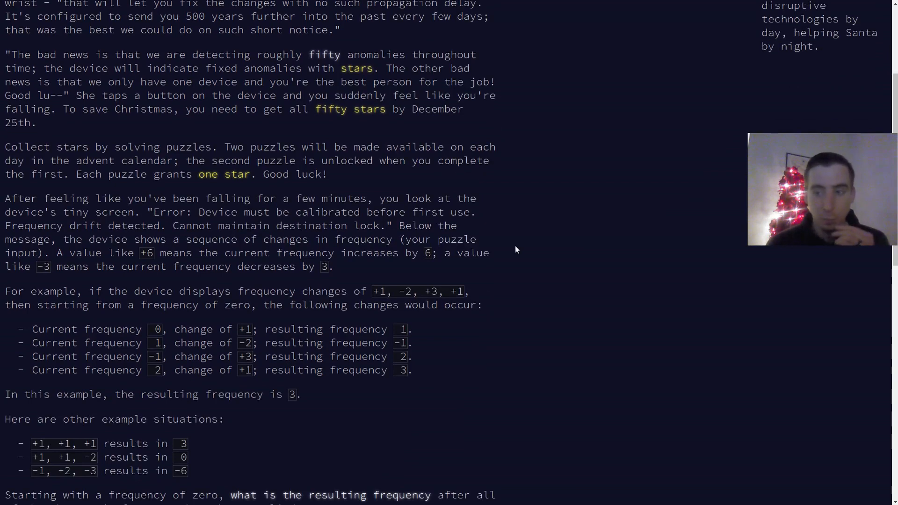
mouse_move(527, 269)
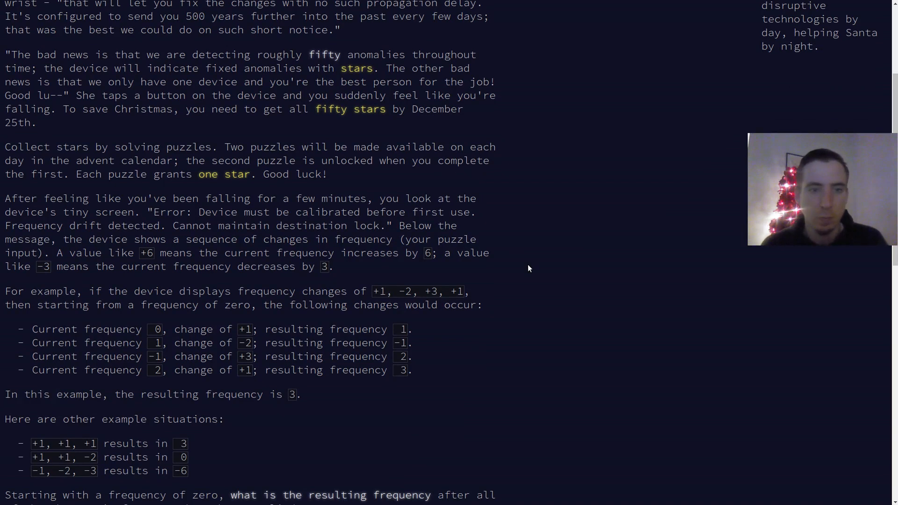
scroll(up, 3)
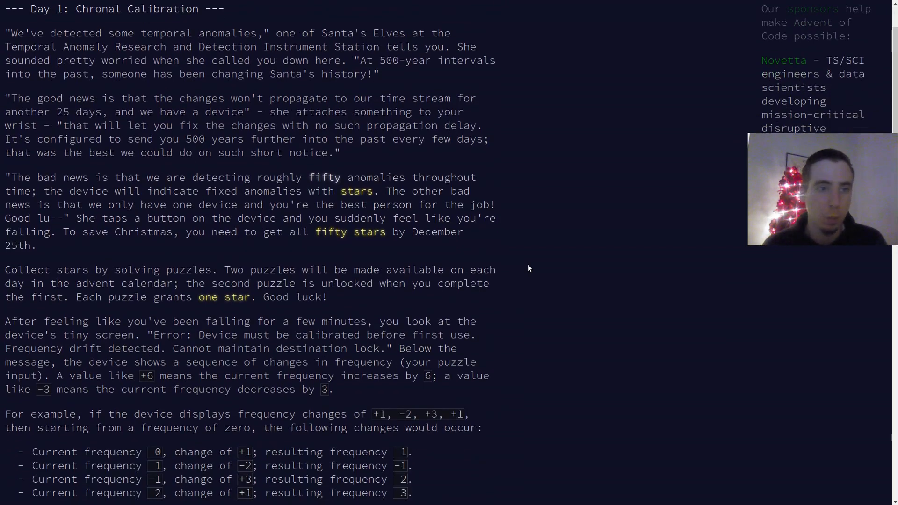
scroll(down, 3)
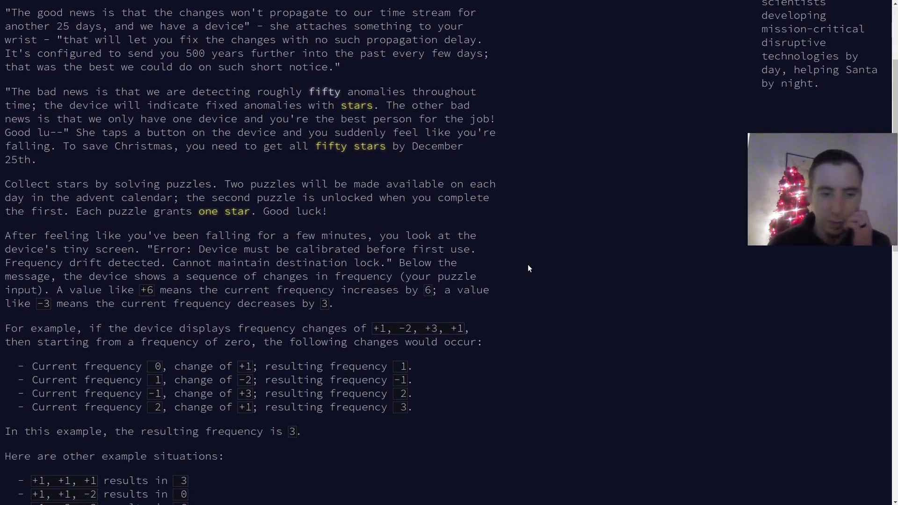
scroll(down, 3)
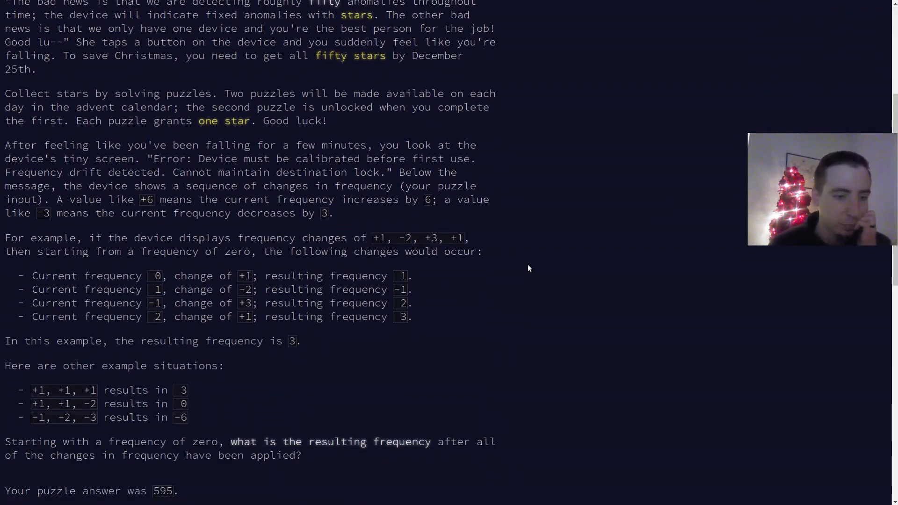
scroll(down, 3)
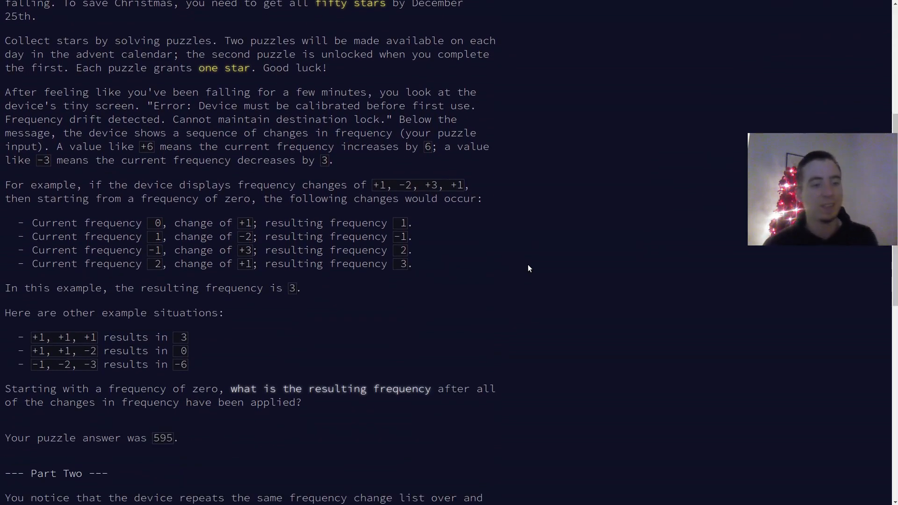
mouse_move(160, 219)
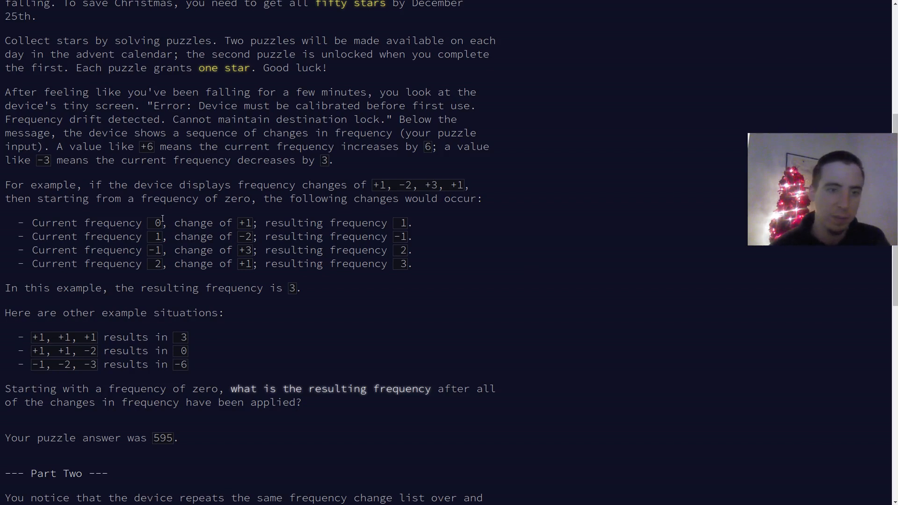
scroll(up, 3)
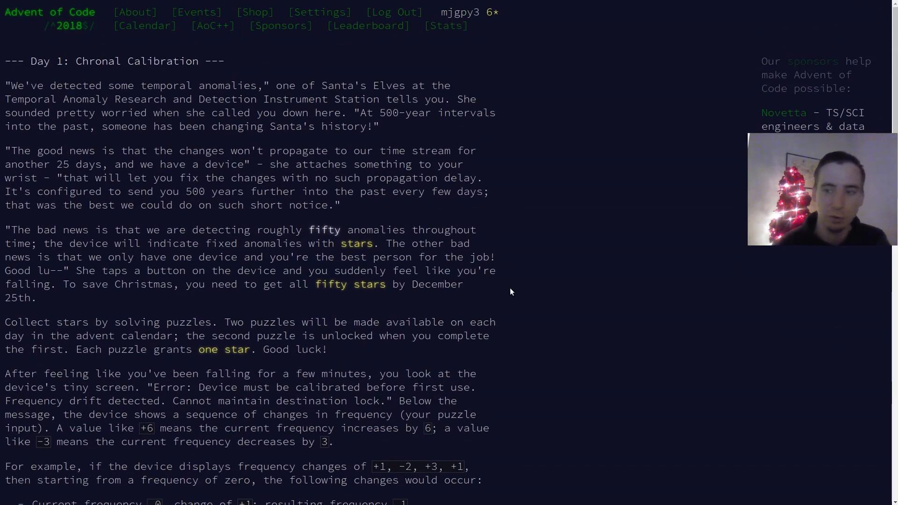
scroll(down, 3)
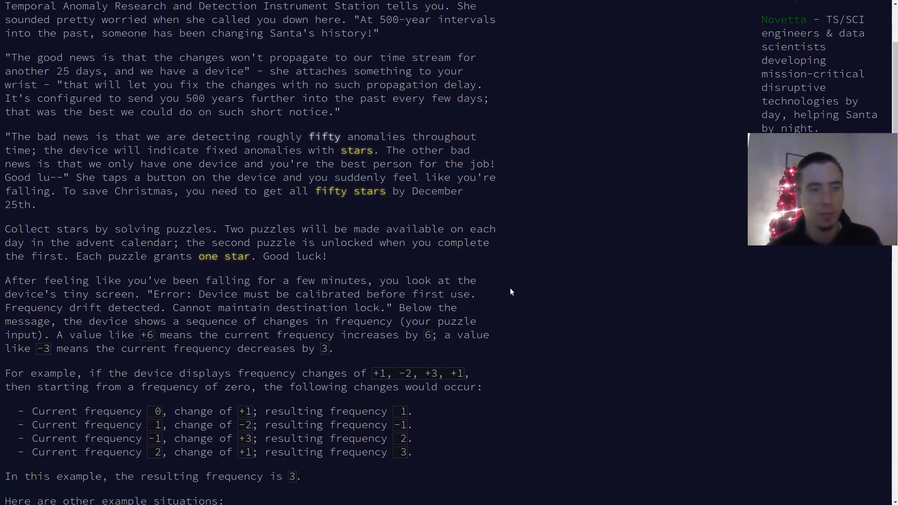
scroll(up, 3)
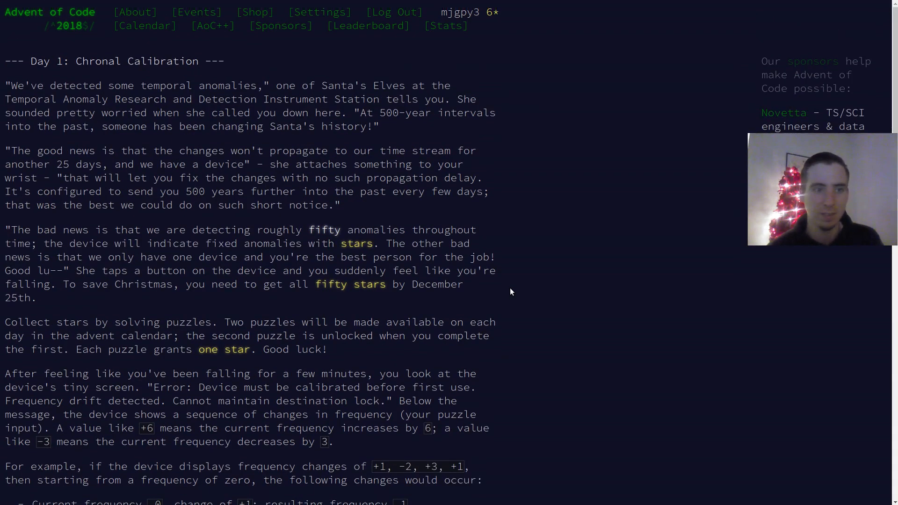
scroll(down, 3)
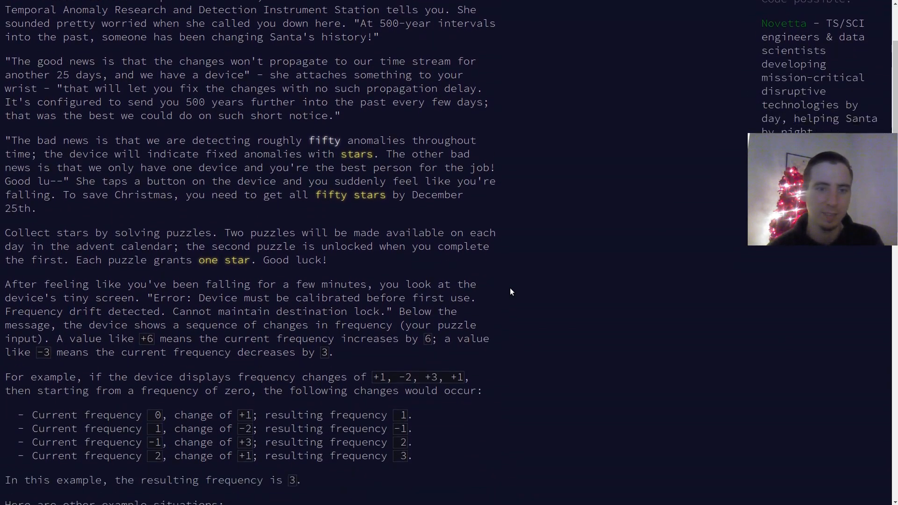
scroll(down, 3)
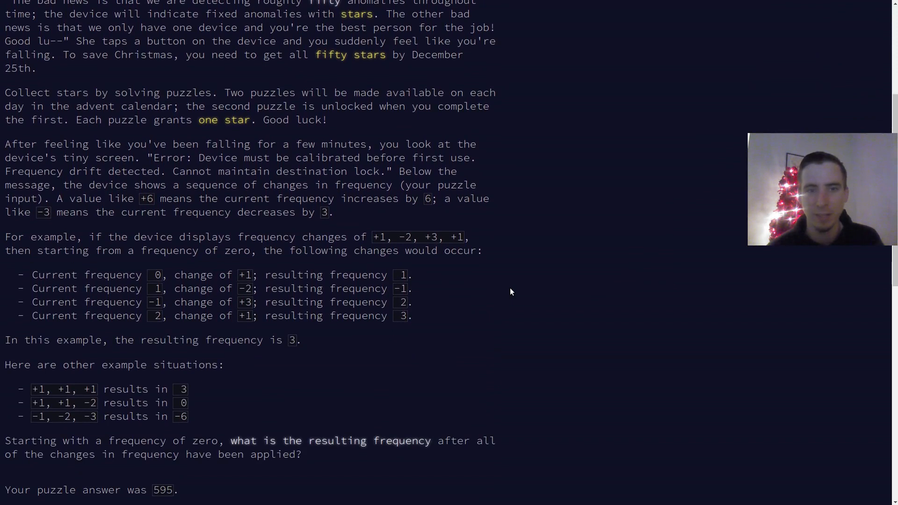
scroll(down, 3)
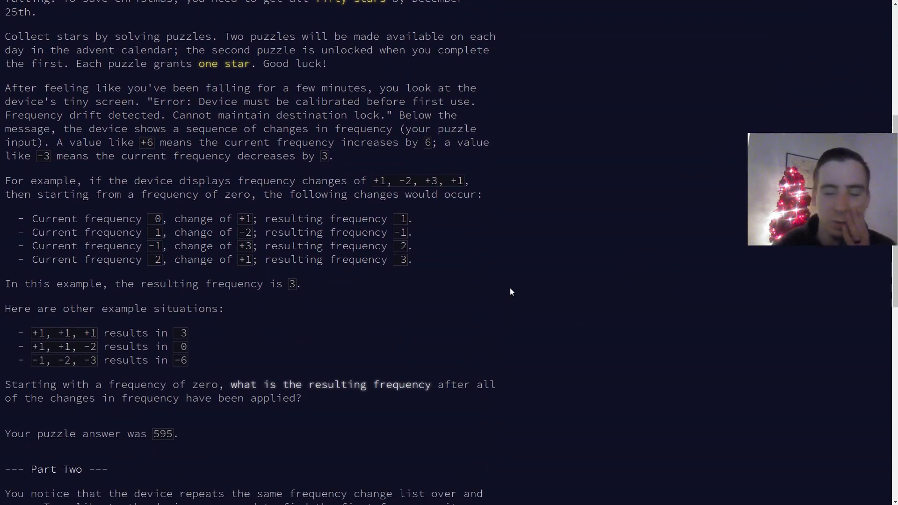
scroll(down, 3)
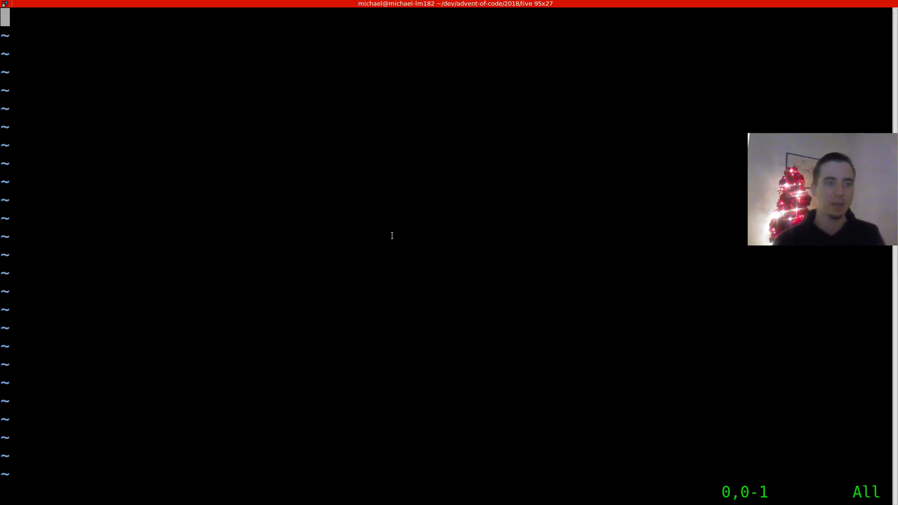
key(i)
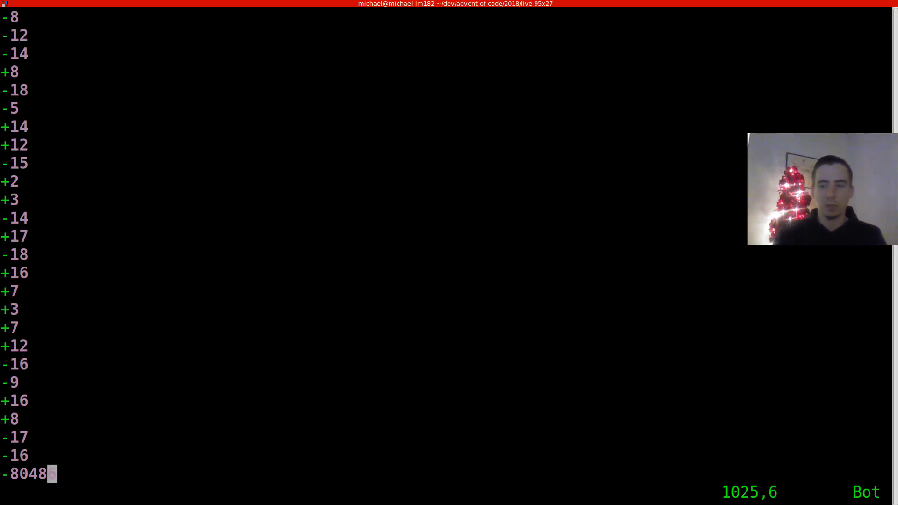
text(6)
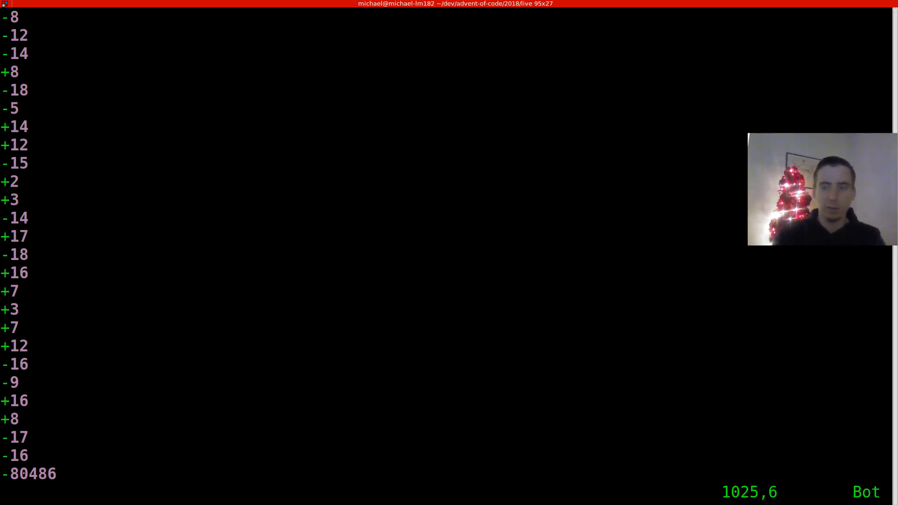
Strip the plus signs with :%s/+ and append a comma to every number with :%s/\n/,\r
text(:%s/+)
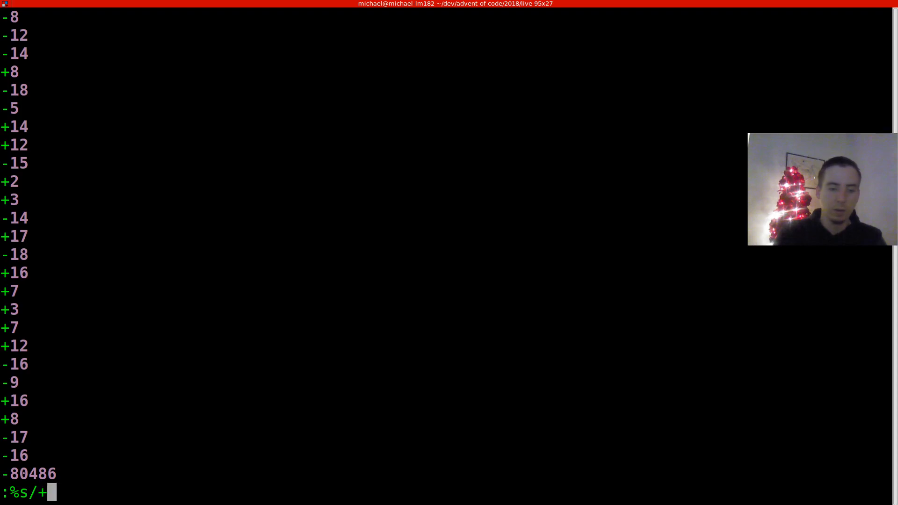
key(Return)
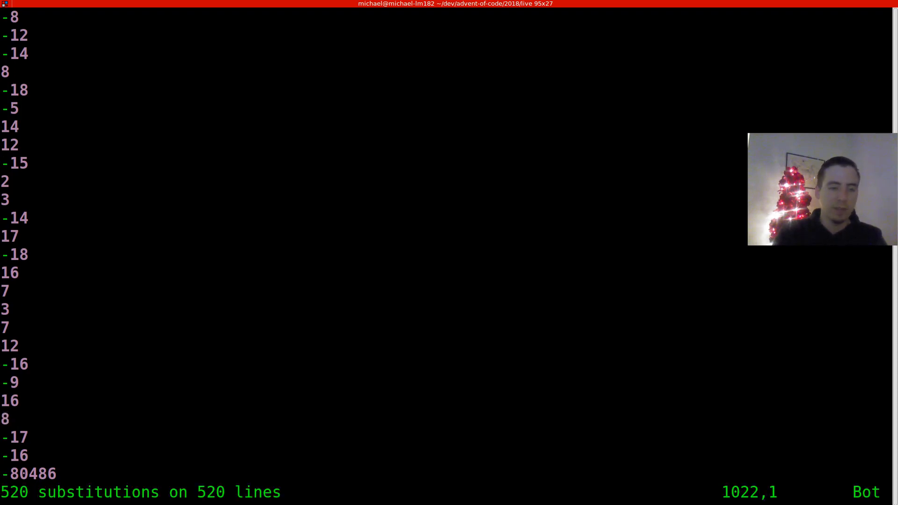
text(:%s/\n)
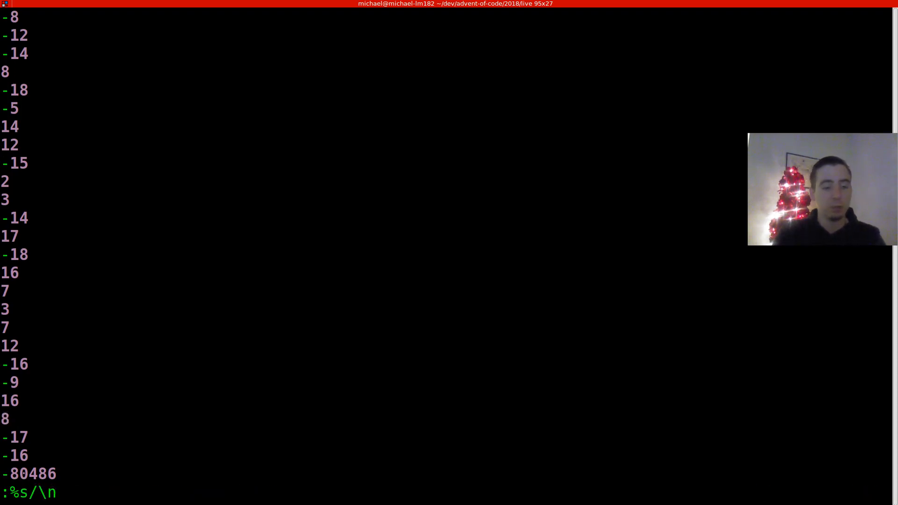
text(/,\r)
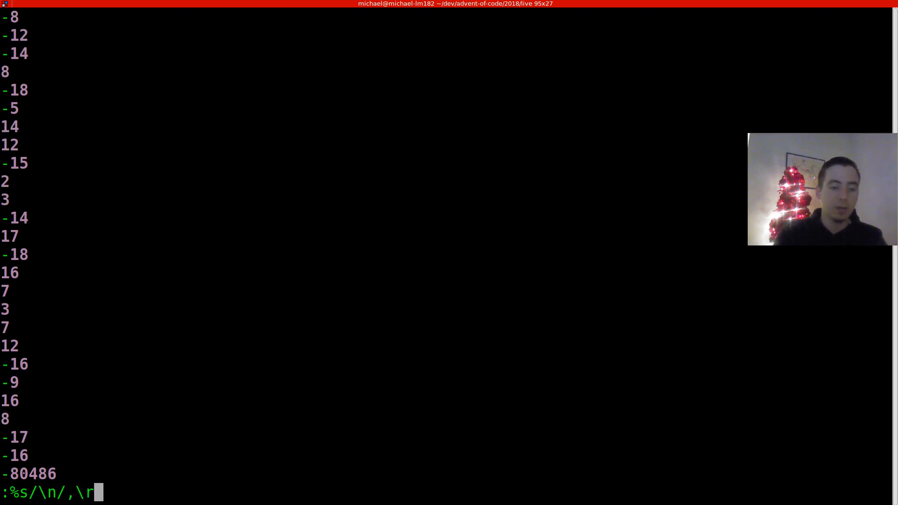
key(Return)
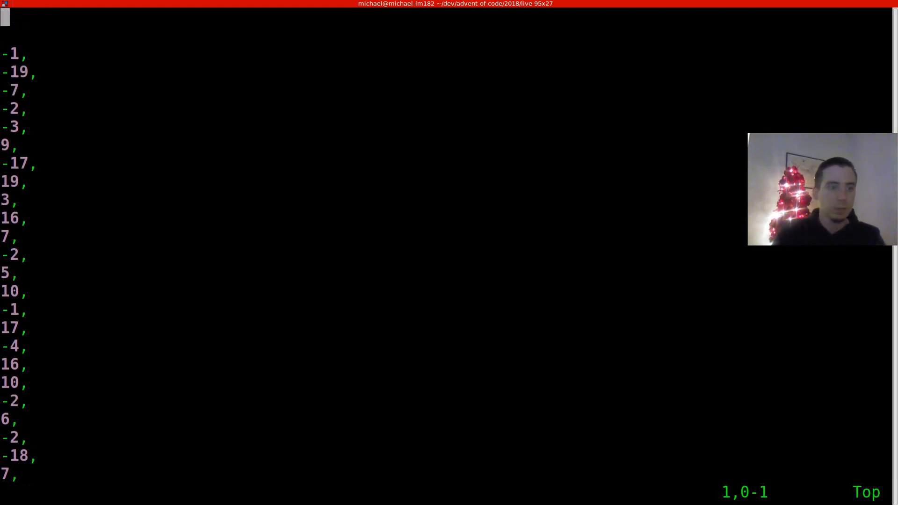
key(i)
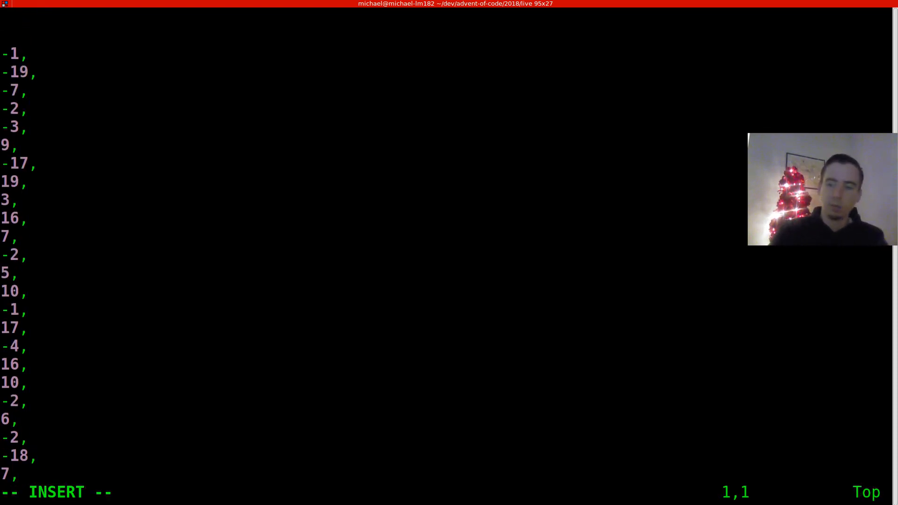
Add package d1p1, fun main() { and val items = listOf( above the numbers, indenting them inside the call
text(package d1p1)
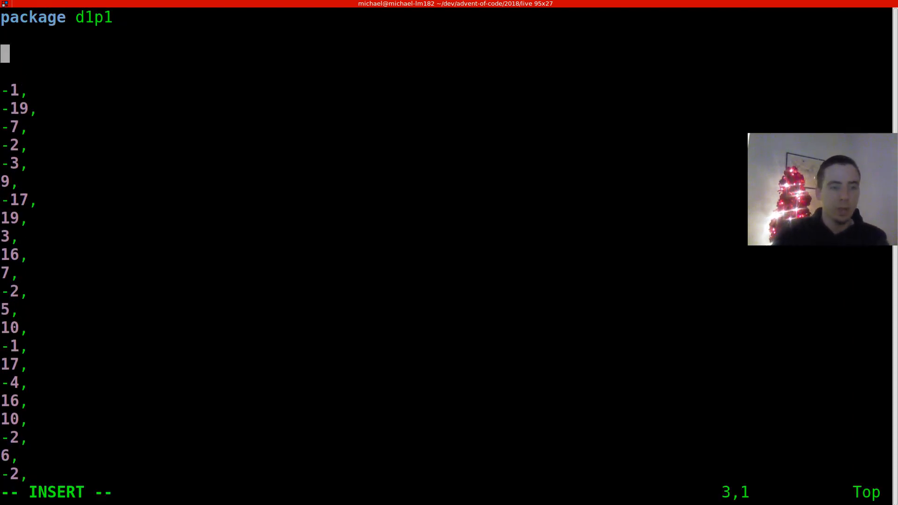
text(fun main)
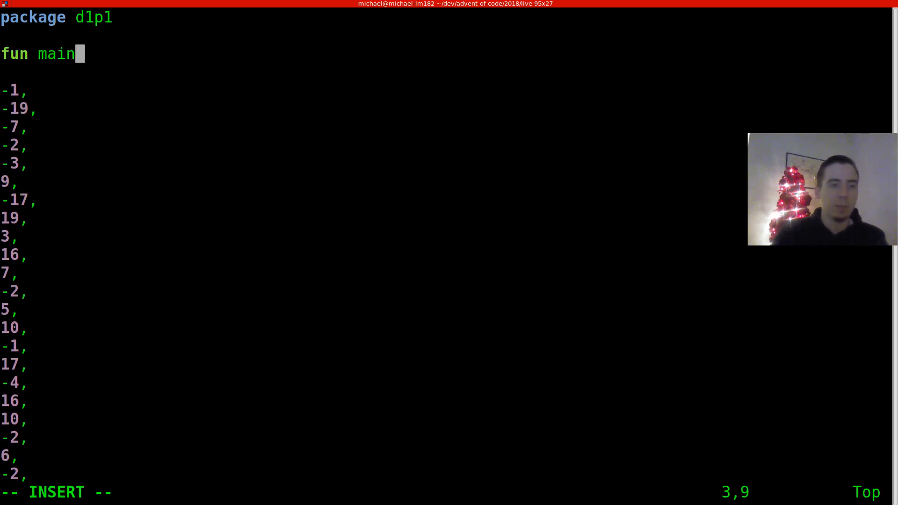
text(() {)
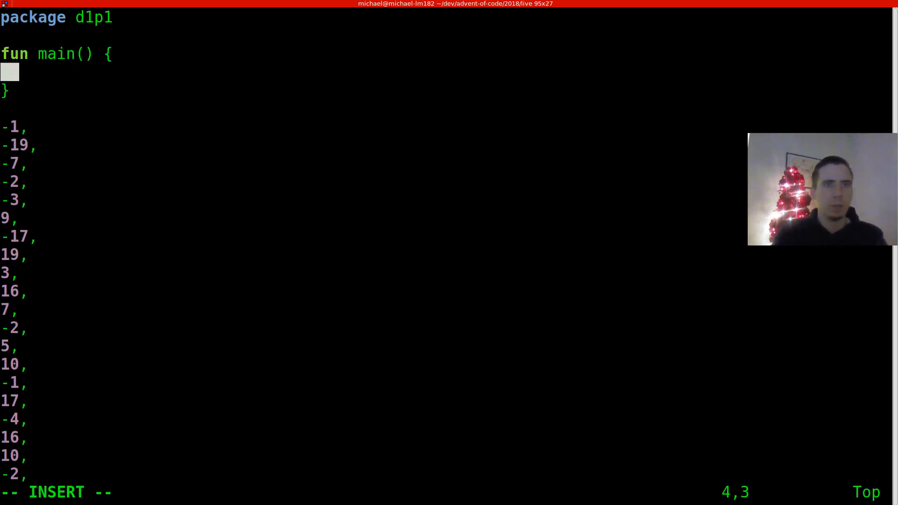
text(val)
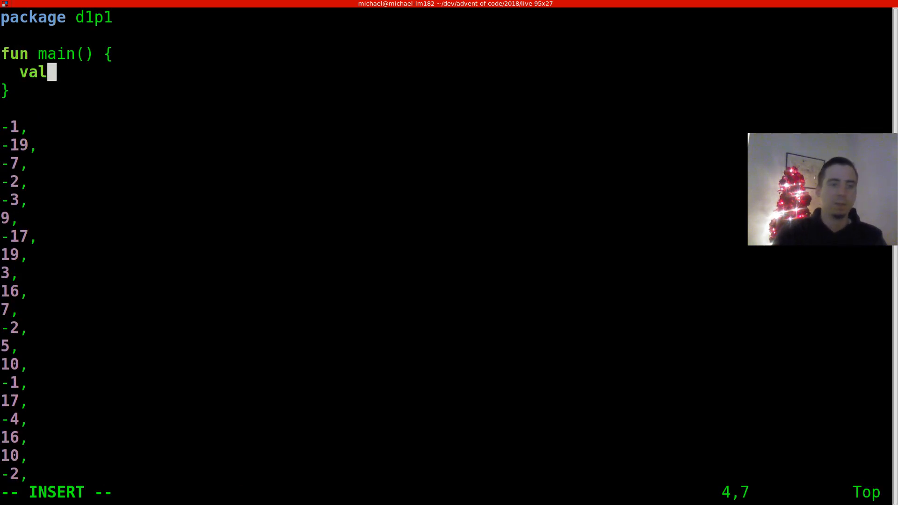
text(items -)
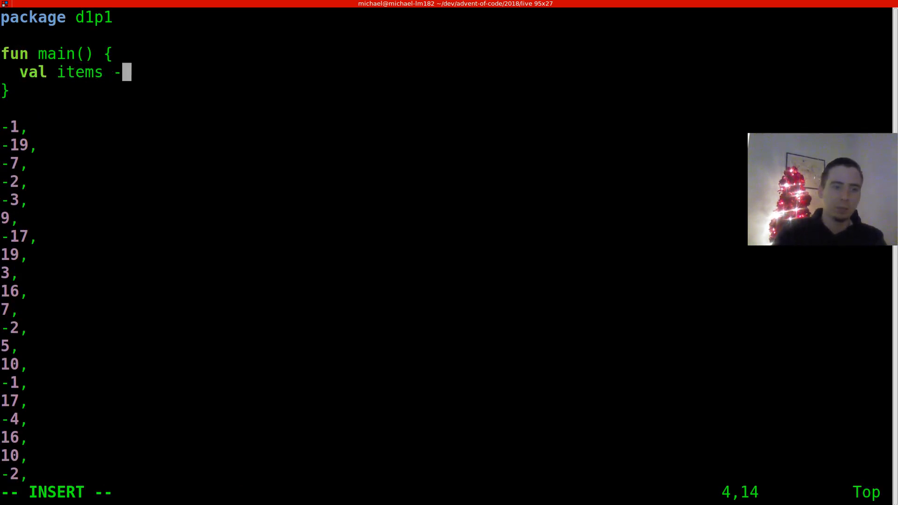
text(= listOf()
text())
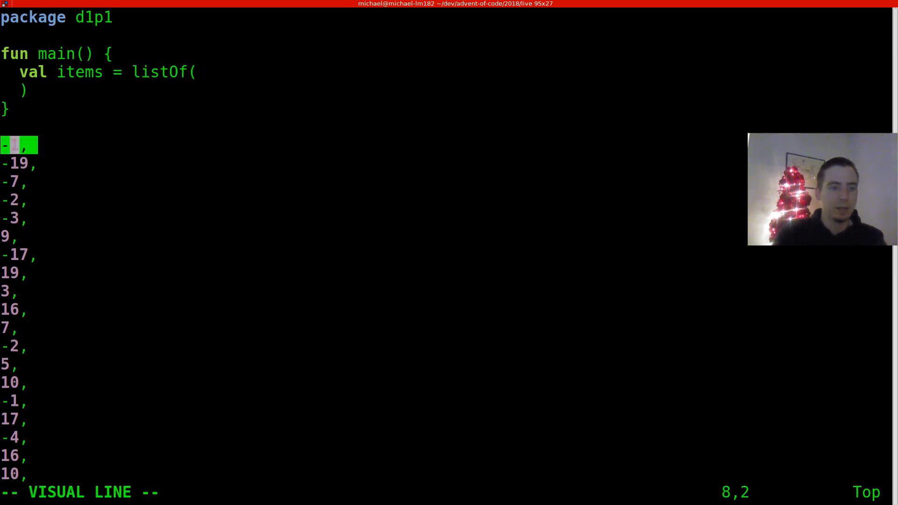
key(ctrl+v)
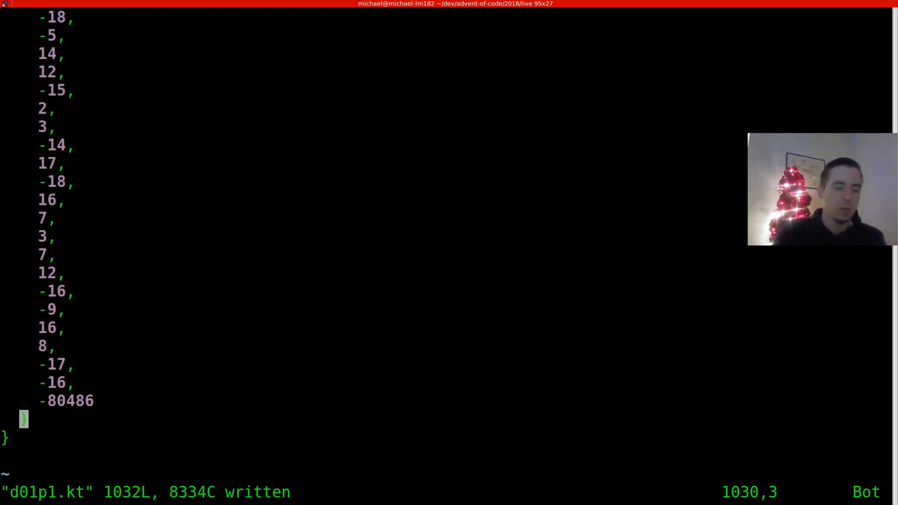
key(Down)
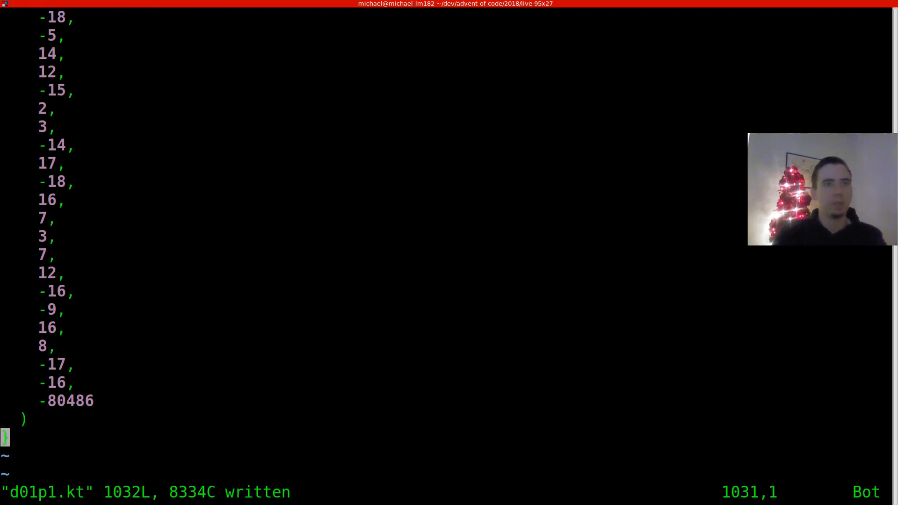
Add val result = items.reduce { a, b -> a + b } before the closing brace and save
key(i)
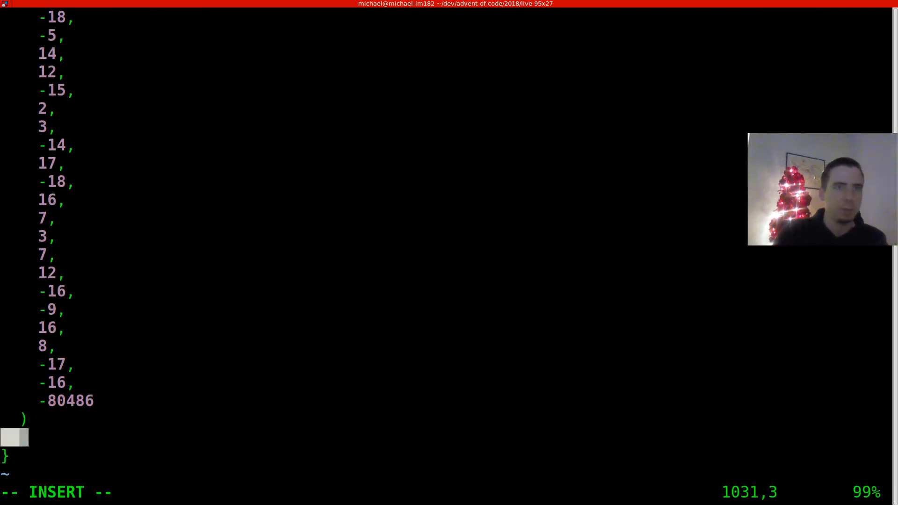
text(val result = i)
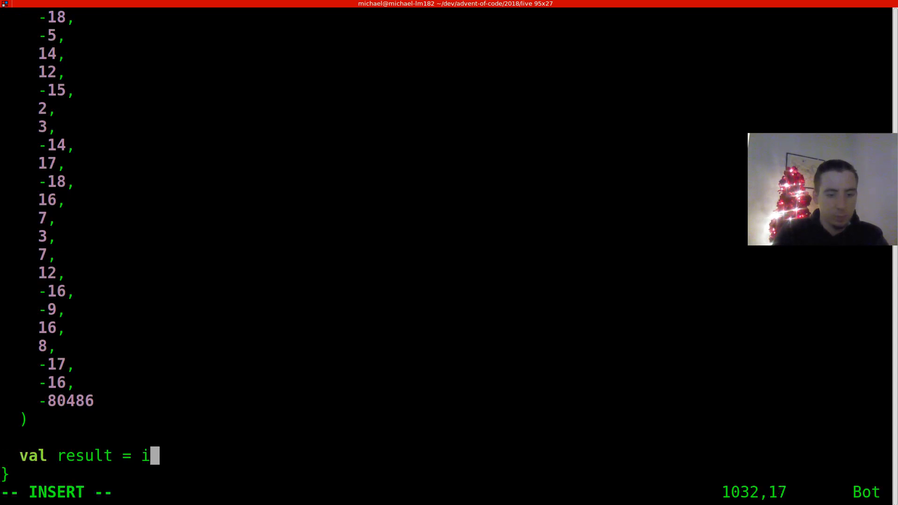
text(tems.reduce {})
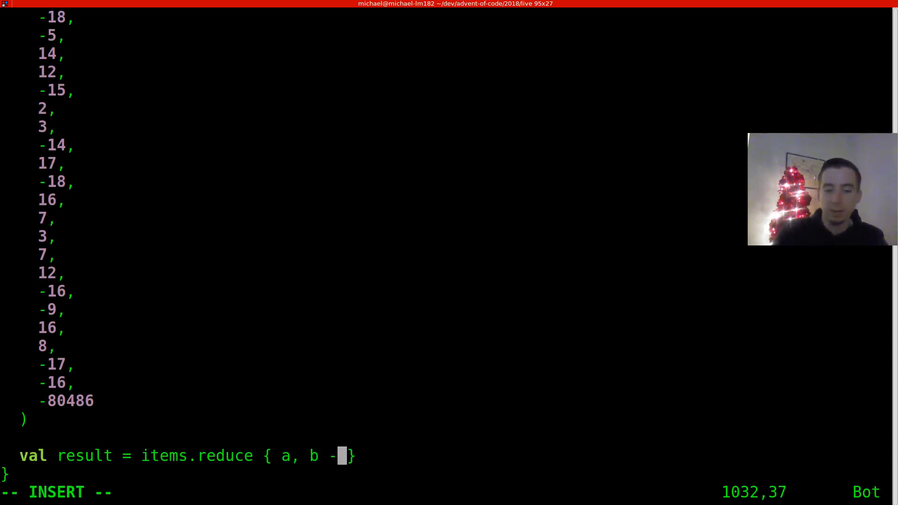
text(> a + b })
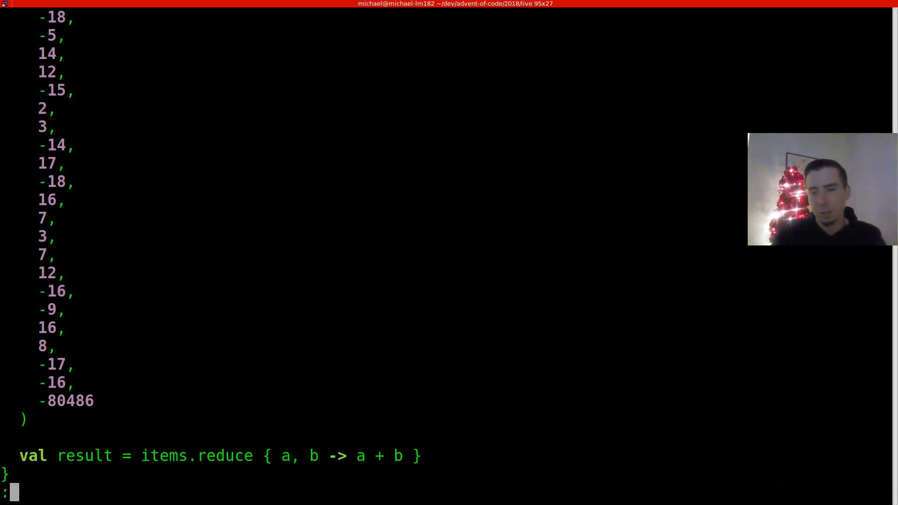
key(G)
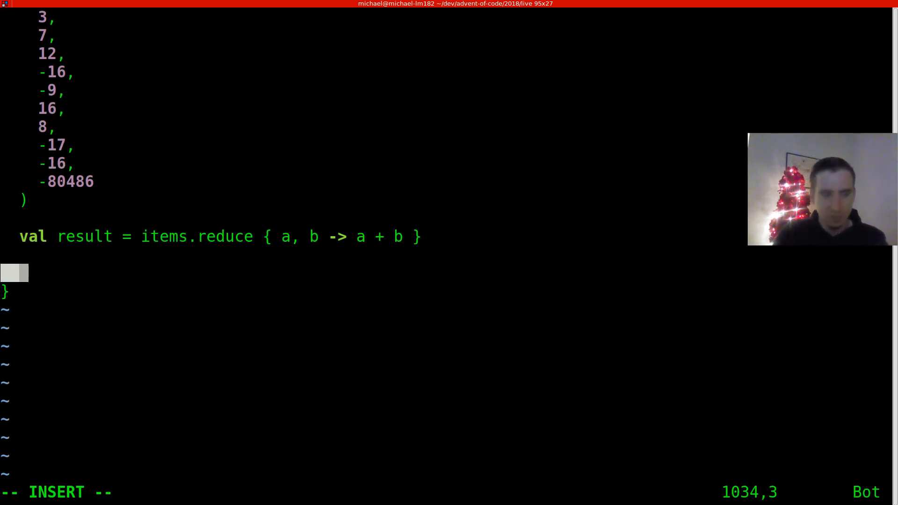
Add a println(result) line to output the summed frequency
text(print)
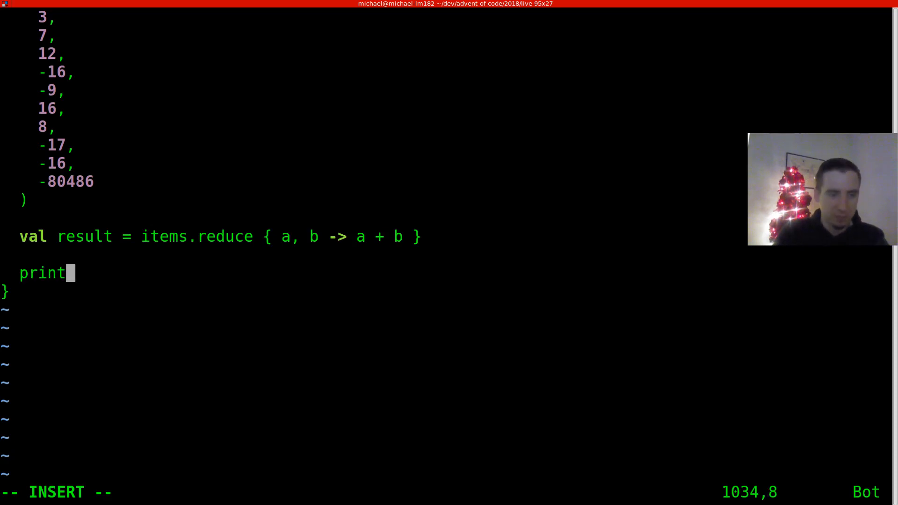
text(ln()
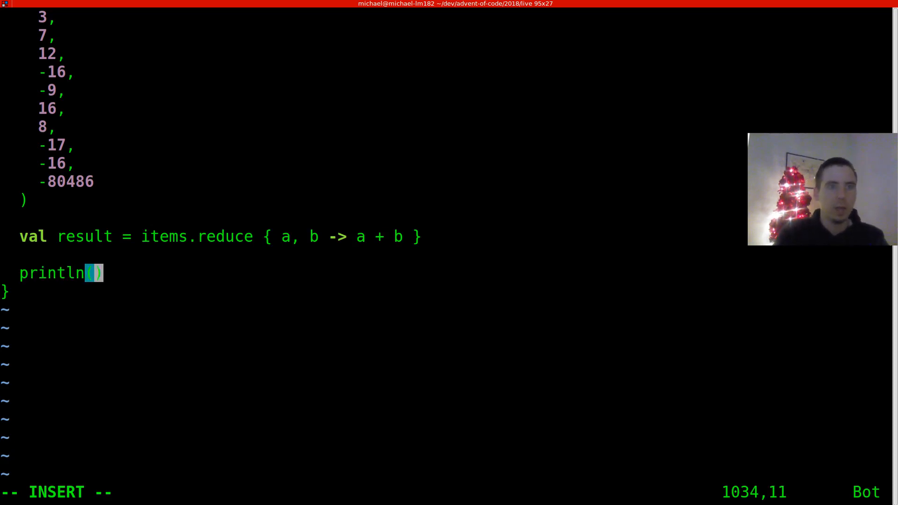
text(result)
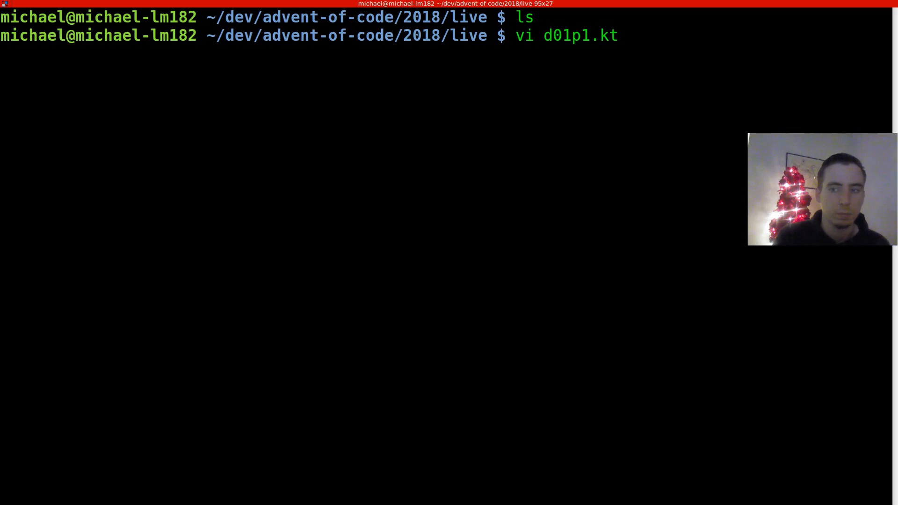
Return from the build output and run :!java -jar on the built d1 jar, printing 595
key(Return)
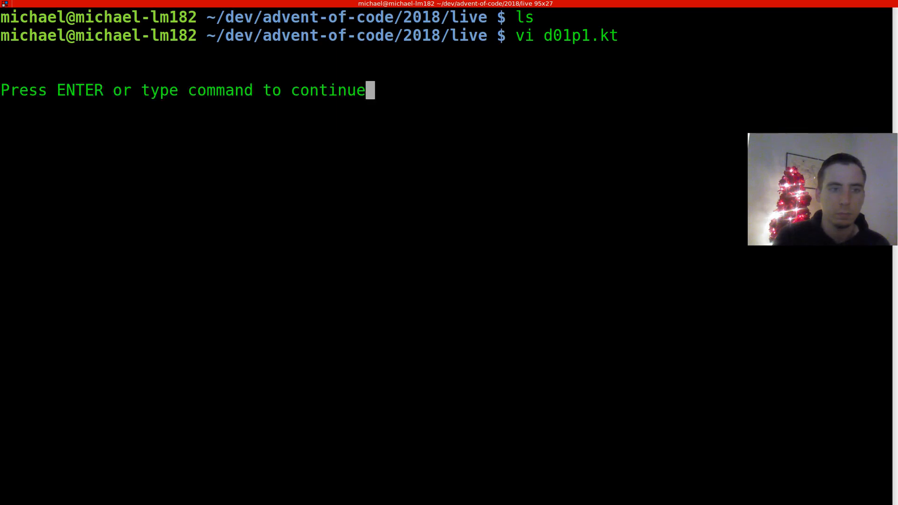
key(Return)
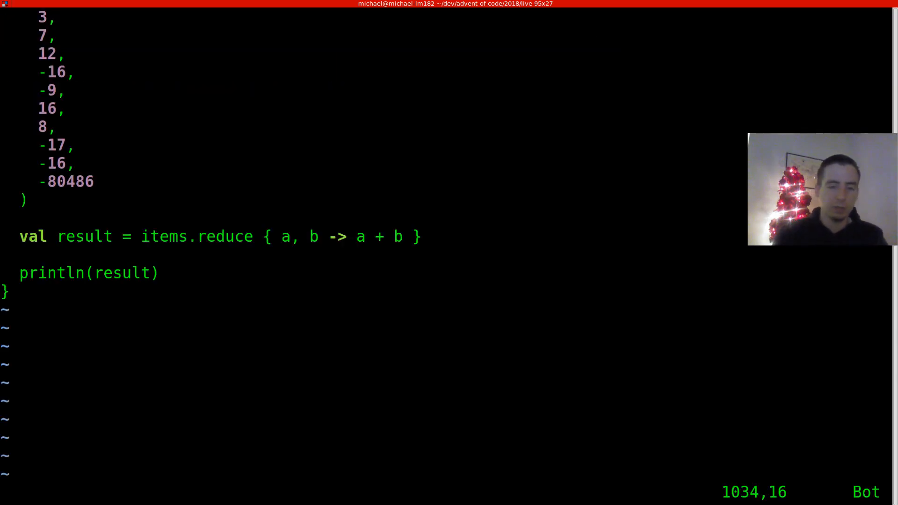
text(:!java)
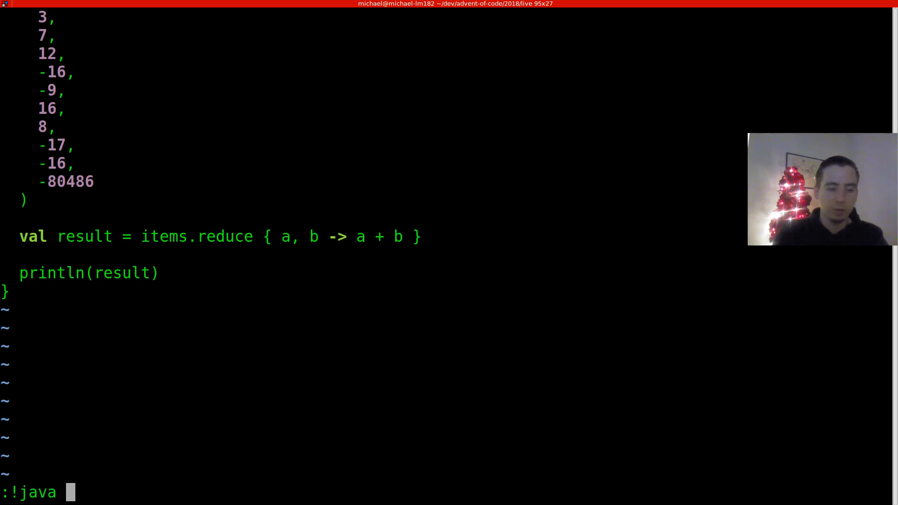
text(-jar d1)
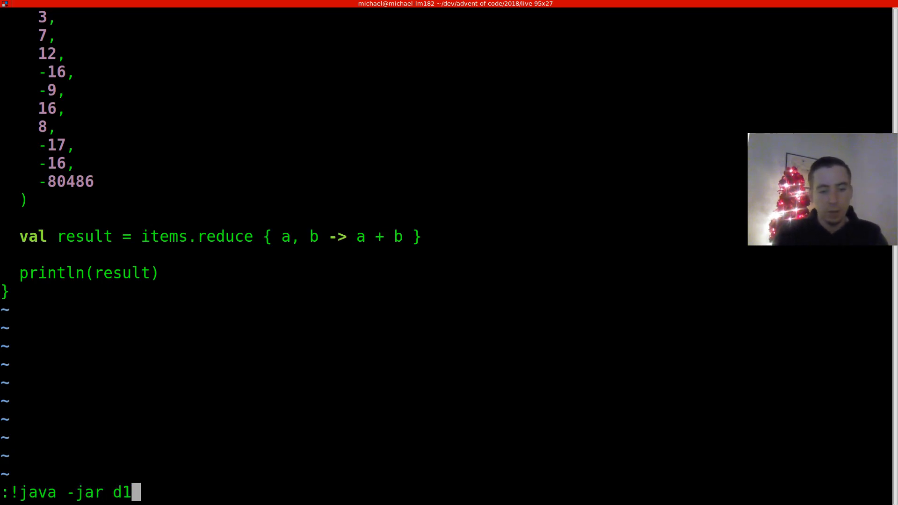
key(Return)
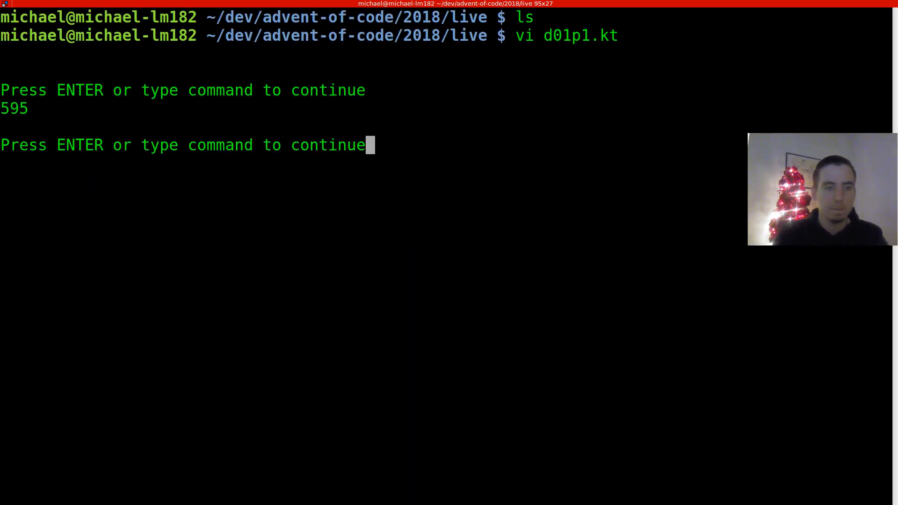